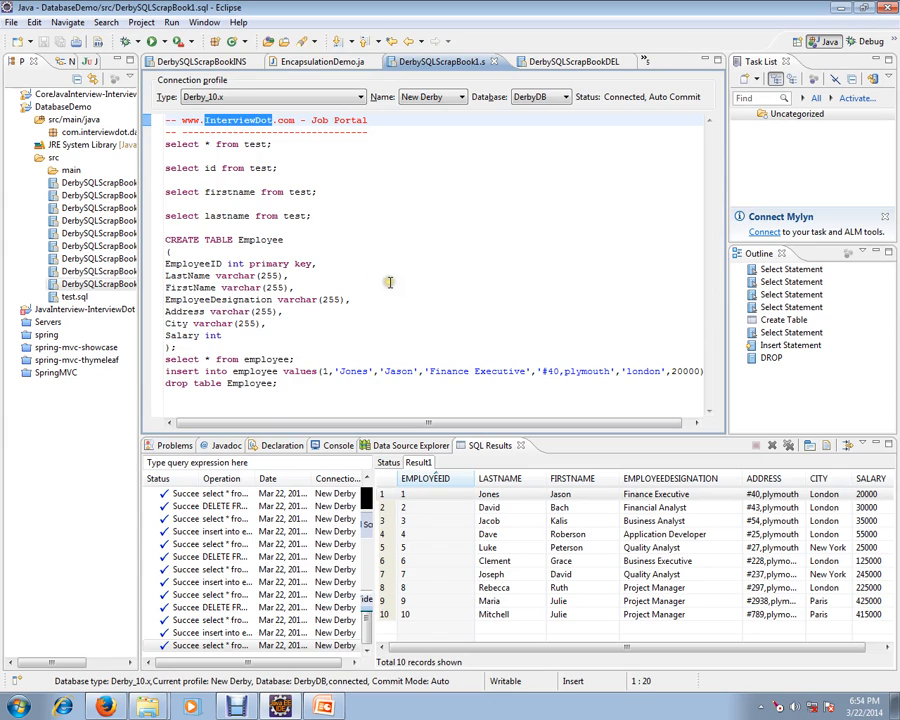
pyautogui.moveTo(388, 280)
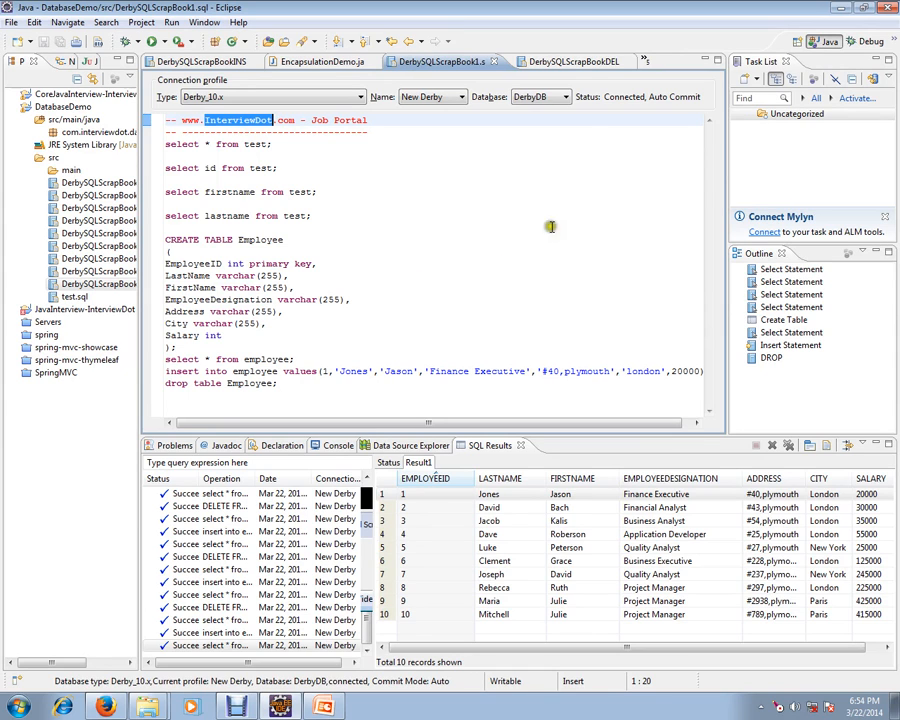
# - Show the DELETE examples and the EMPLOYEE table's columns in the connections tree
pyautogui.click(570, 62)
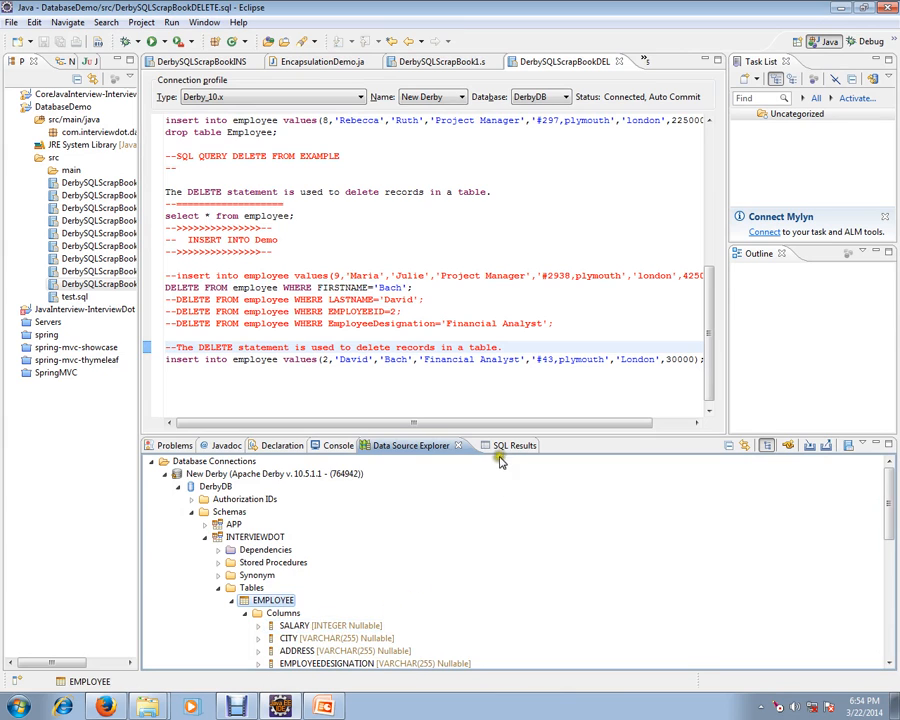
# - Bring back the SQL Results listing the employee table's 10 records
pyautogui.click(510, 444)
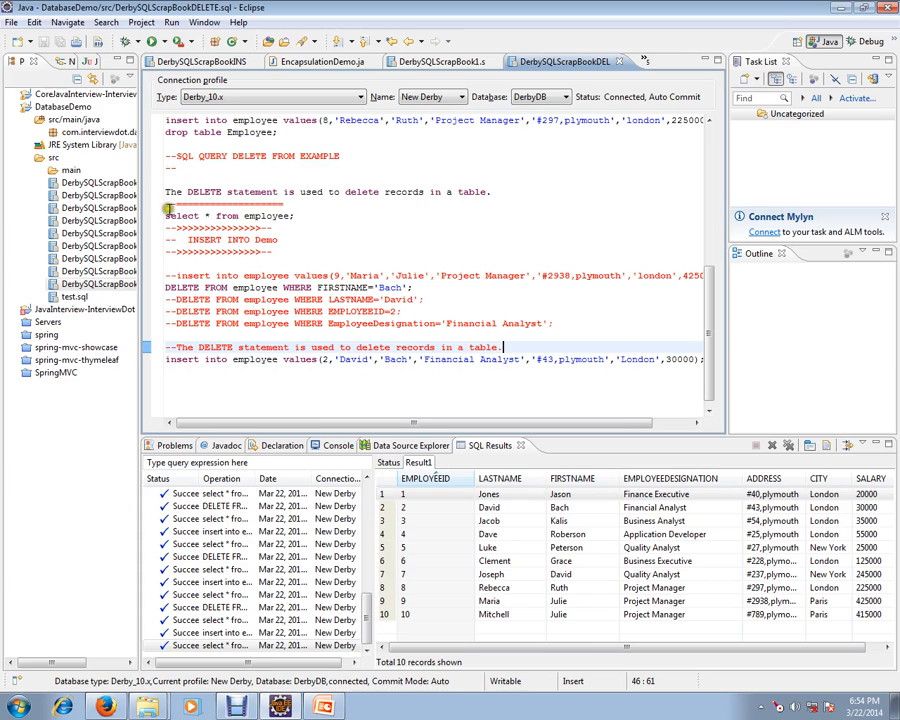
pyautogui.moveTo(290, 200)
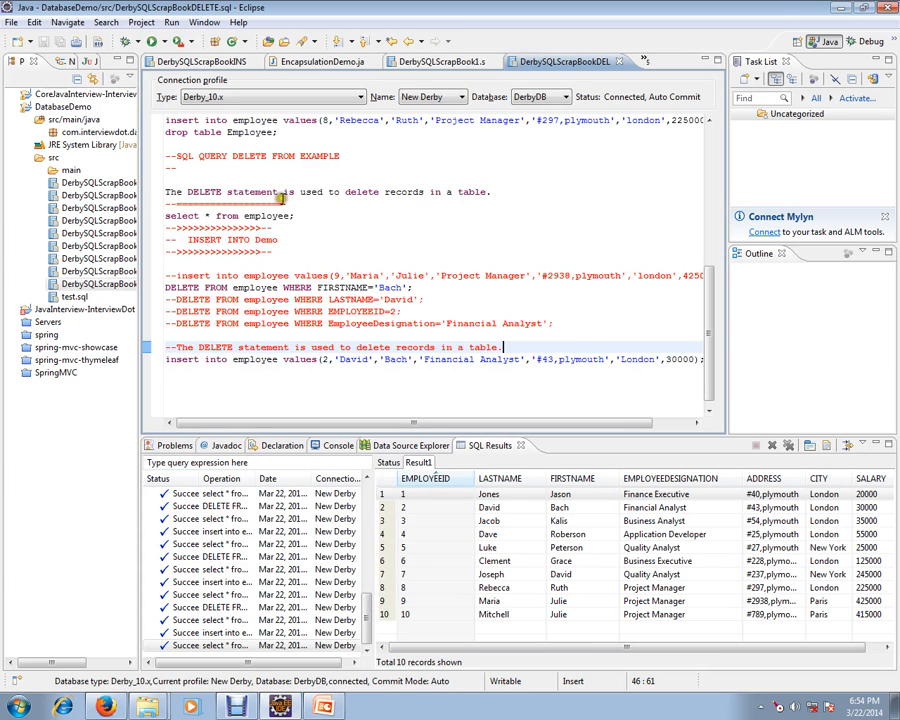
pyautogui.moveTo(328, 192)
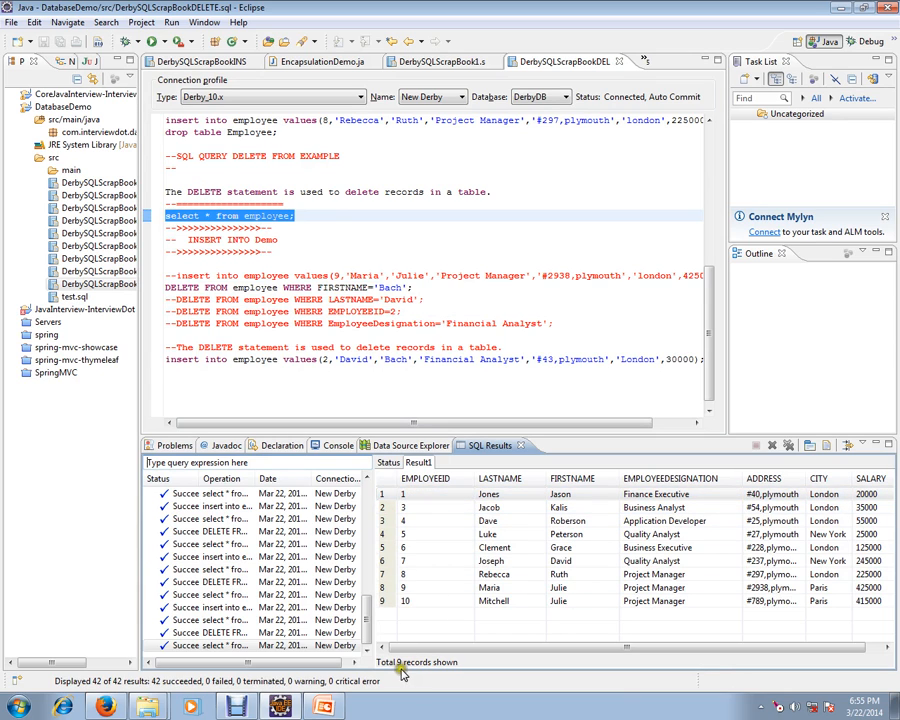
pyautogui.moveTo(344, 354)
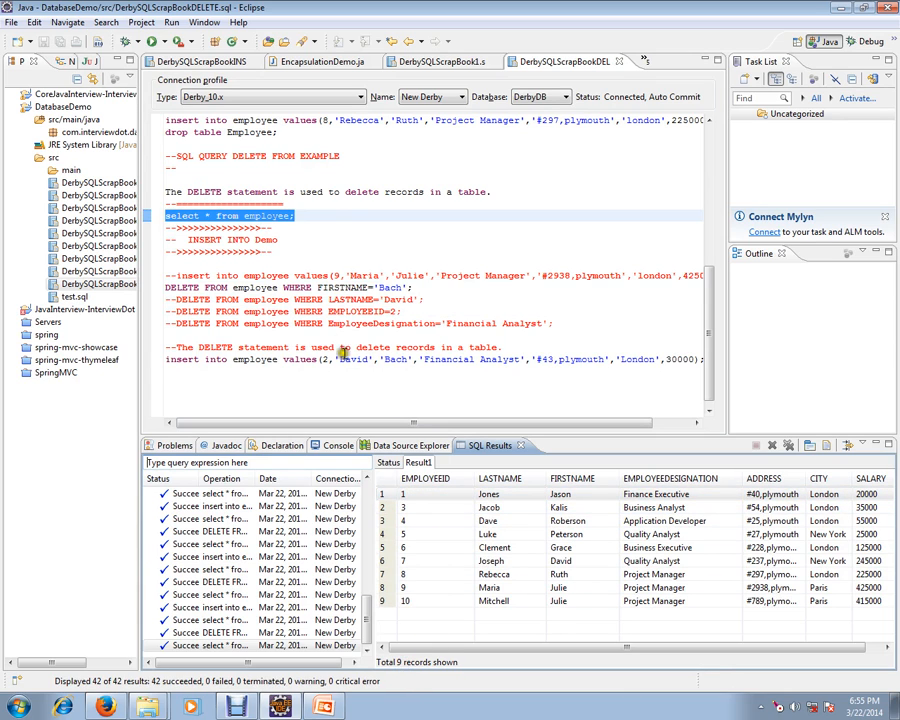
# - Run 'select * from employee' again so the results show 9 records after the delete
pyautogui.click(300, 296)
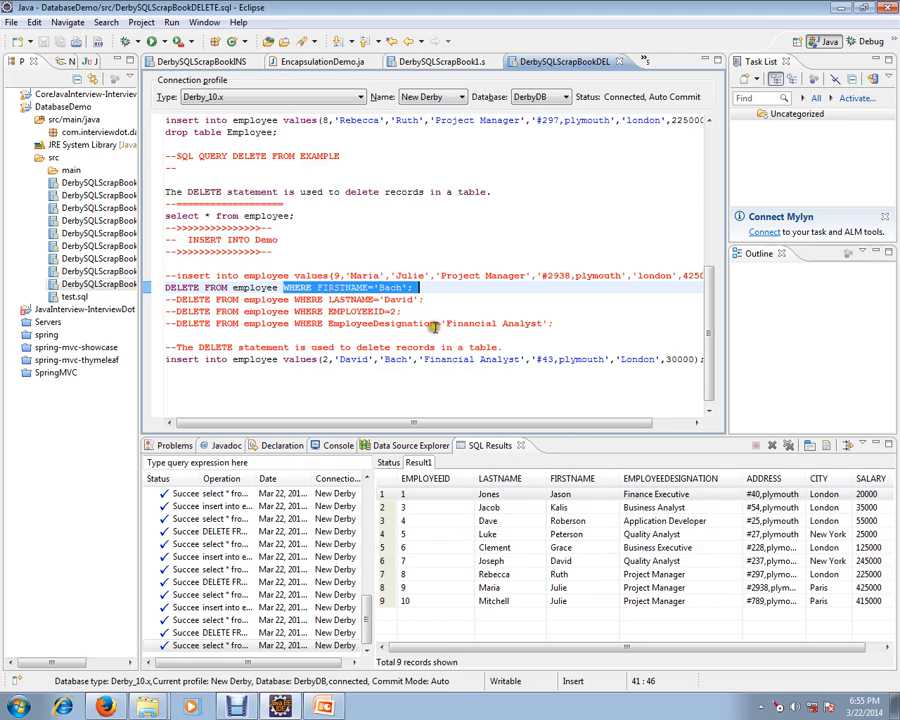
pyautogui.click(420, 288)
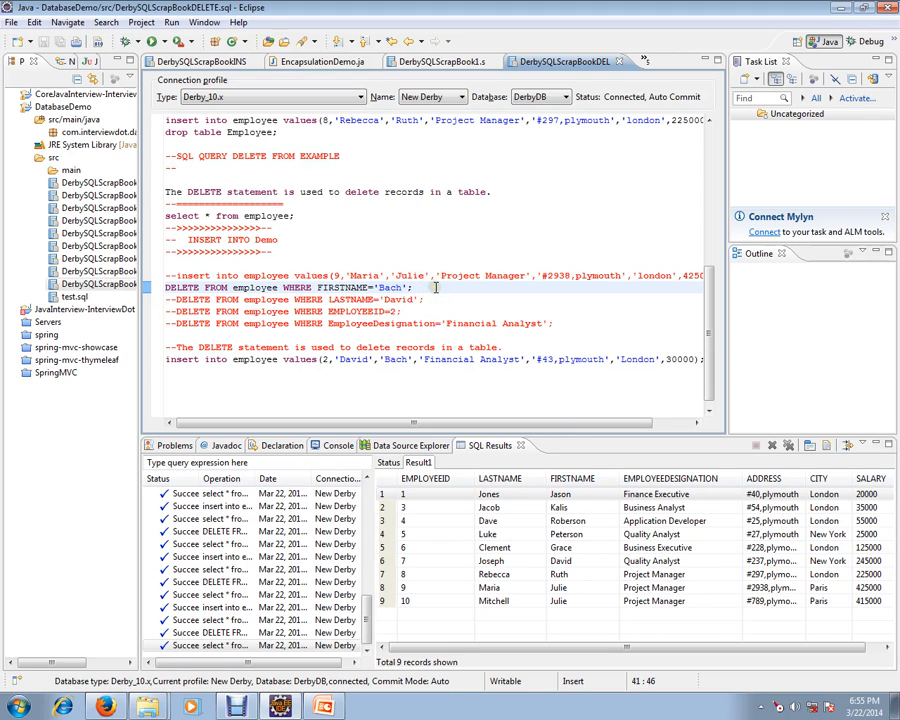